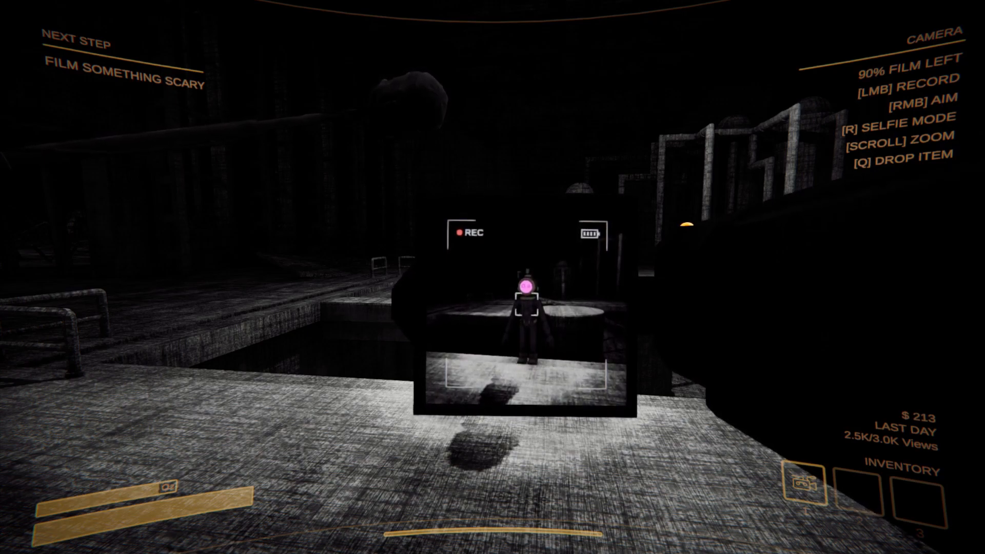
- Record the teammate in the dark underground with the camera
click(492, 277)
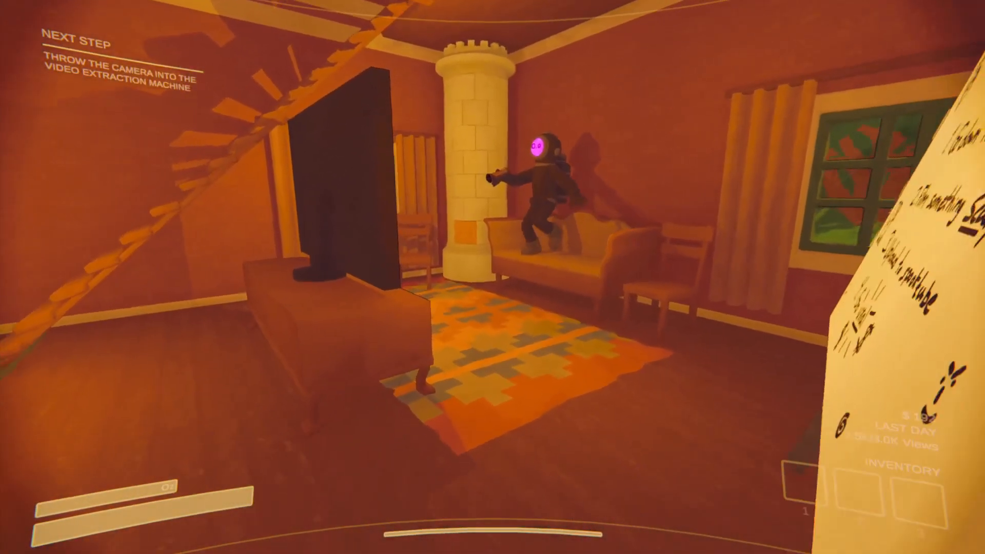
mouse_move(492, 277)
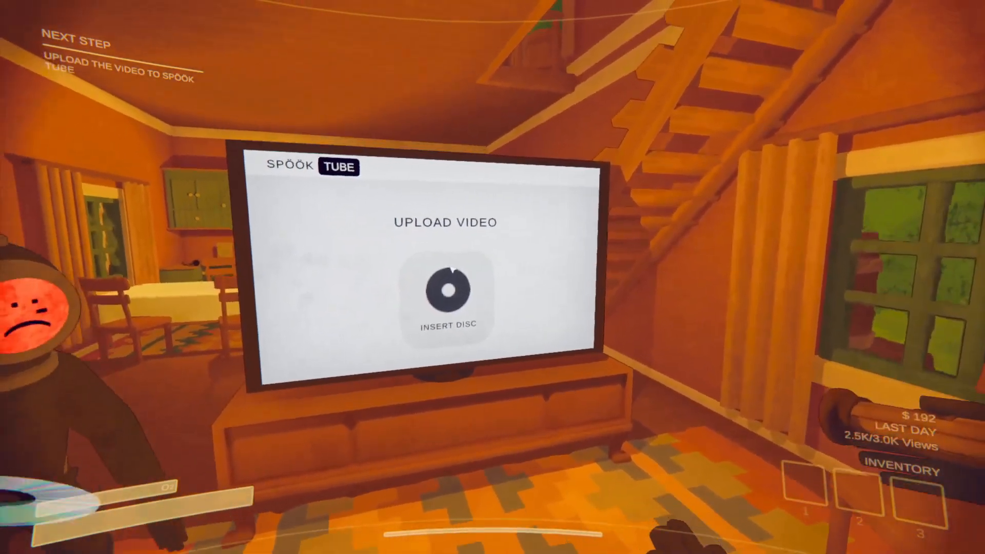
- Insert the footage disc at the TV to upload the video to SpöökTube
click(445, 293)
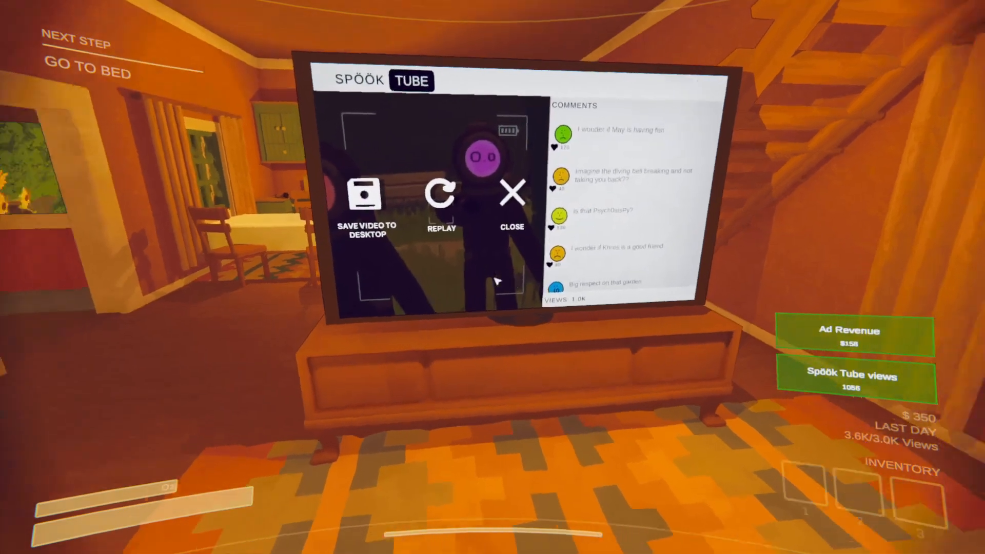
- Save the uploaded SpöökTube video to the desktop before the new run begins
click(511, 202)
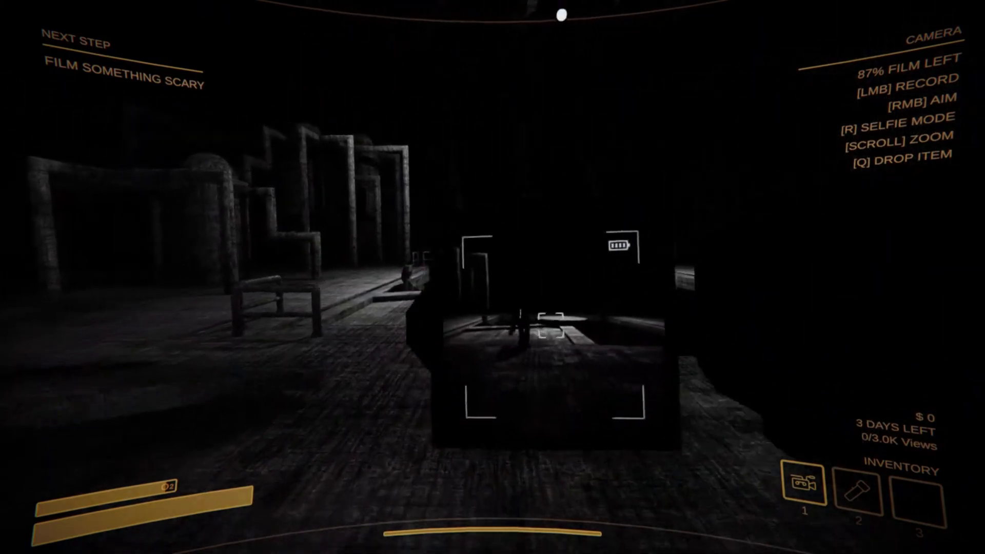
- Record with the camera while exploring the dark underground
click(493, 277)
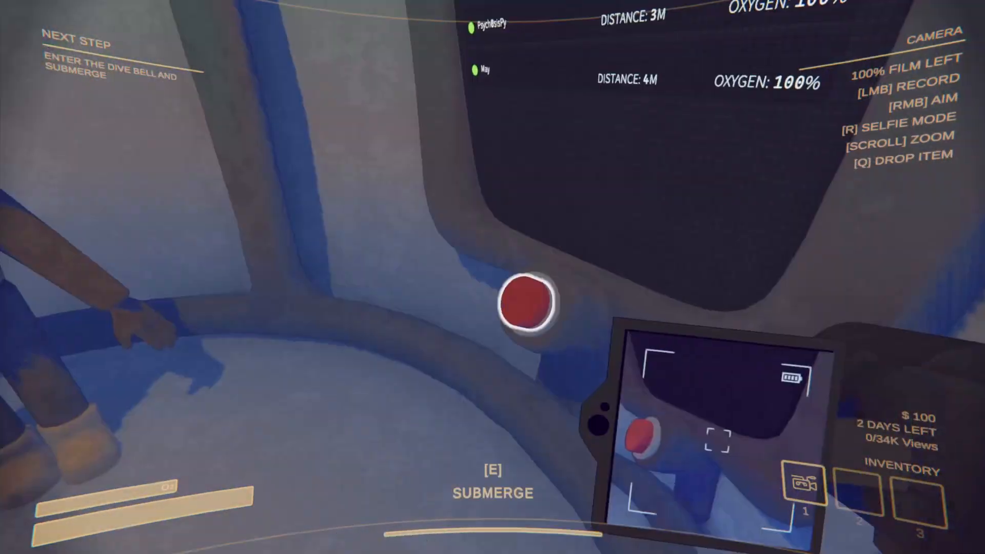
- Submerge the dive bell to descend underground
key(e)
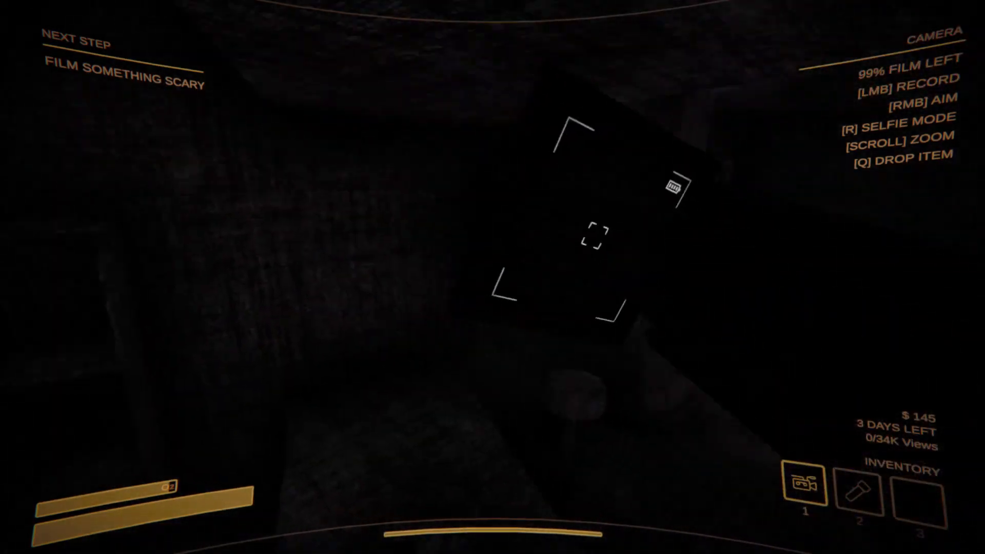
mouse_move(597, 245)
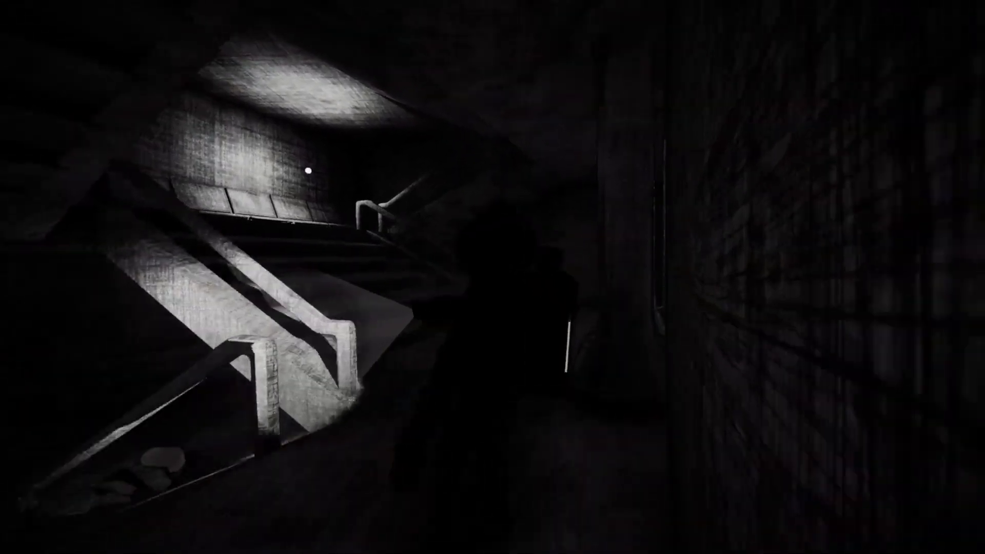
mouse_move(492, 277)
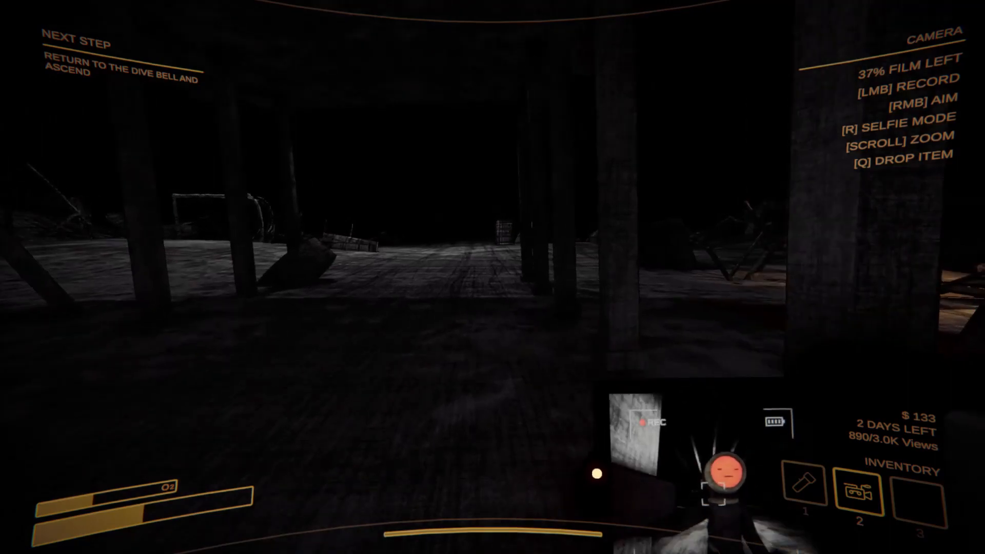
mouse_move(492, 277)
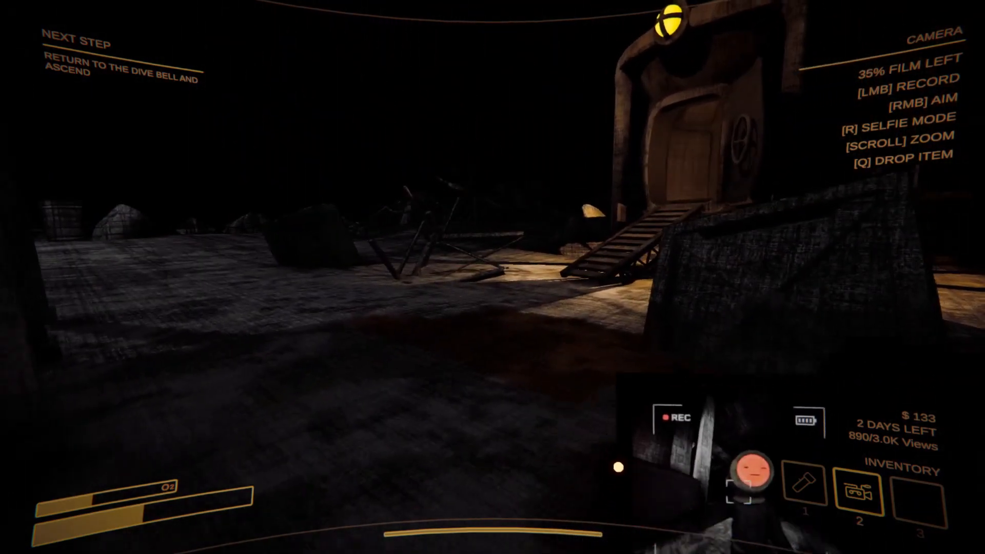
mouse_move(492, 277)
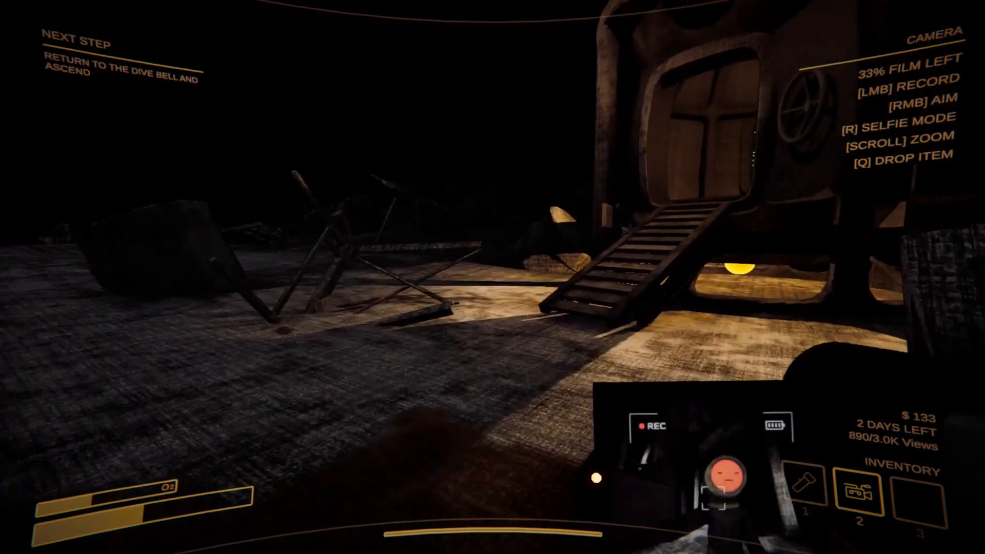
mouse_move(493, 277)
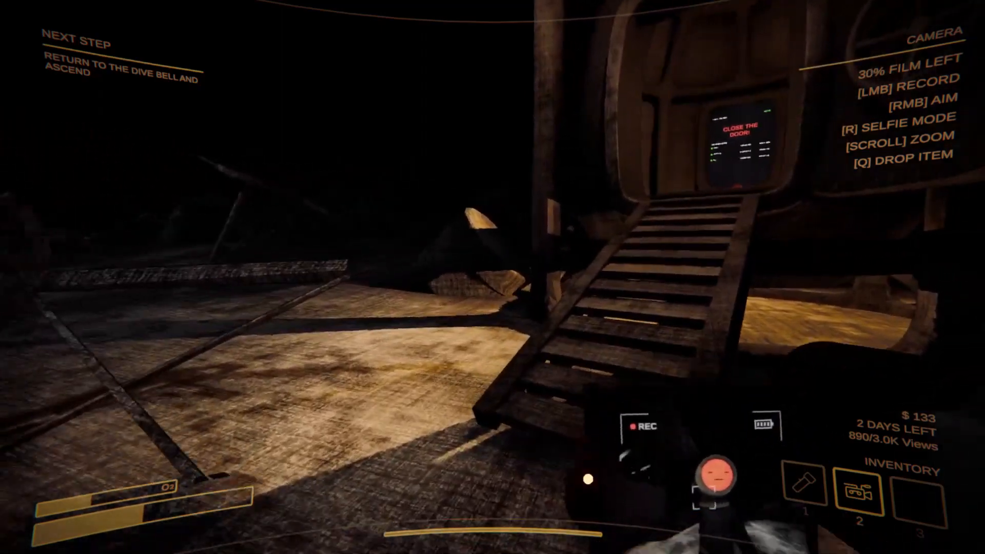
mouse_move(493, 277)
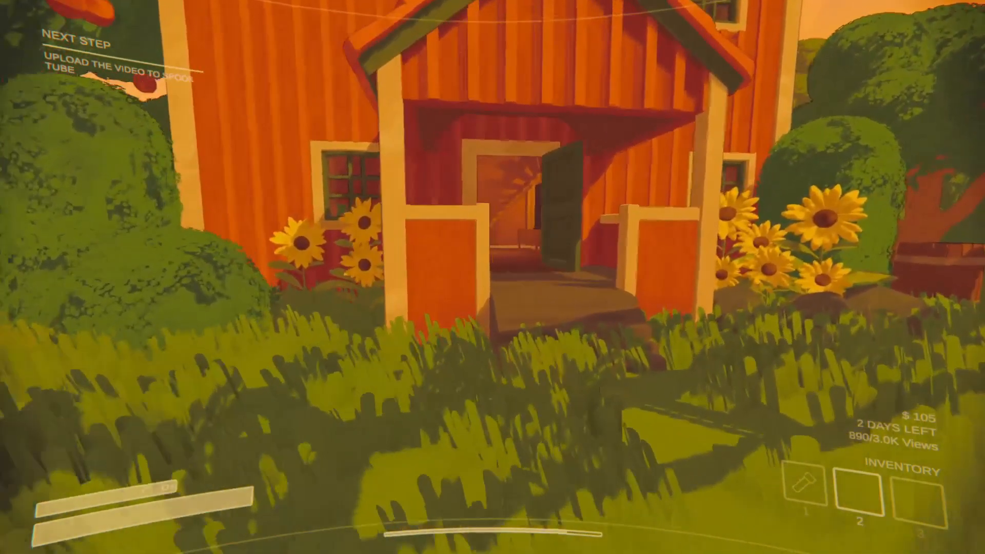
- Walk to the TV and insert the footage disc to upload the second video
key(w)
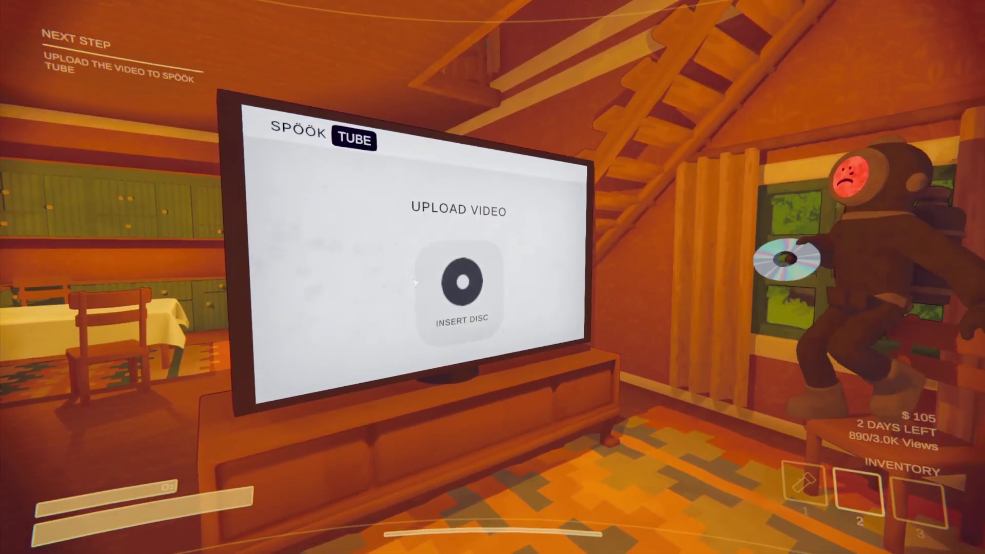
click(459, 281)
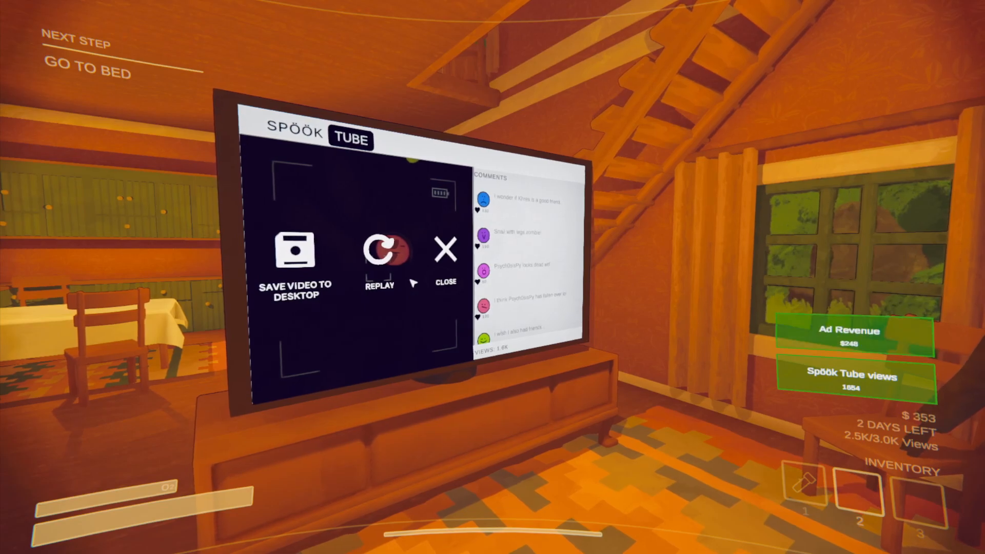
- Save the uploaded video to the desktop as a webm file and confirm
click(294, 258)
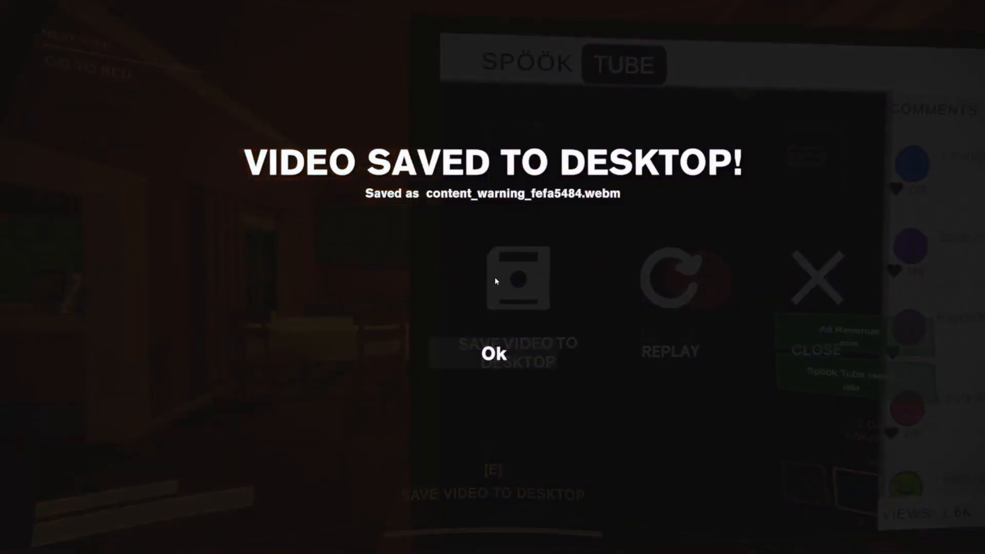
click(493, 354)
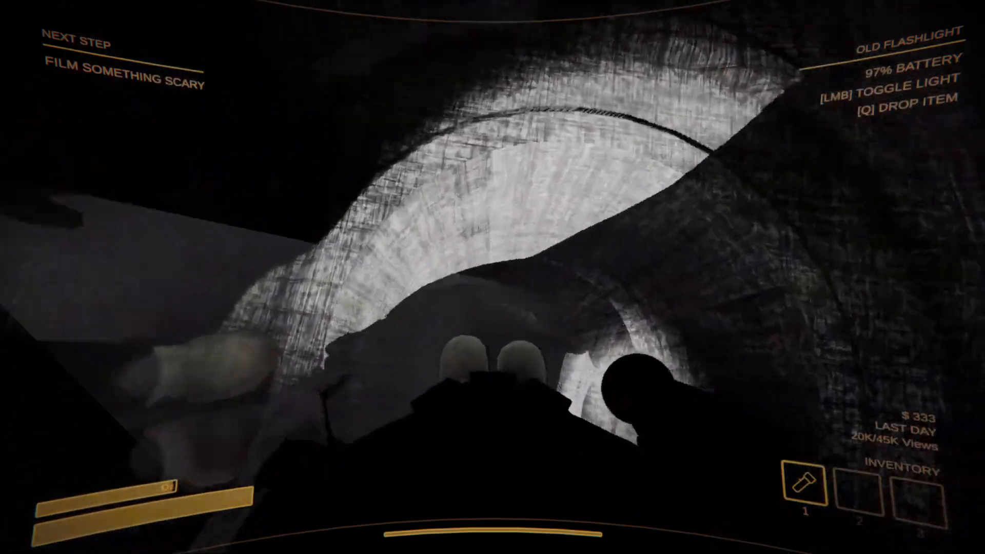
- Toggle the flashlight while approaching the creatures, then equip the Old Flashlight in slot 1
click(492, 277)
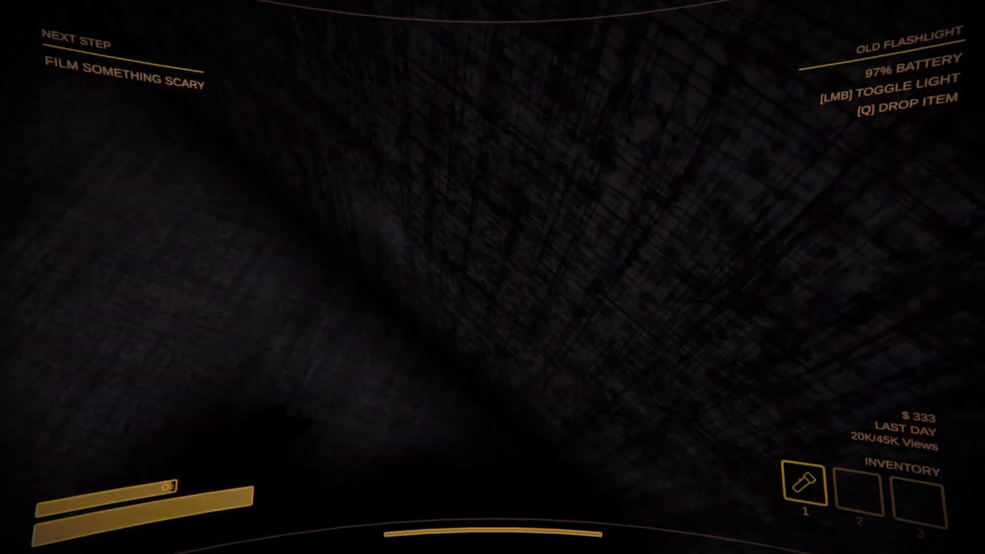
mouse_move(492, 277)
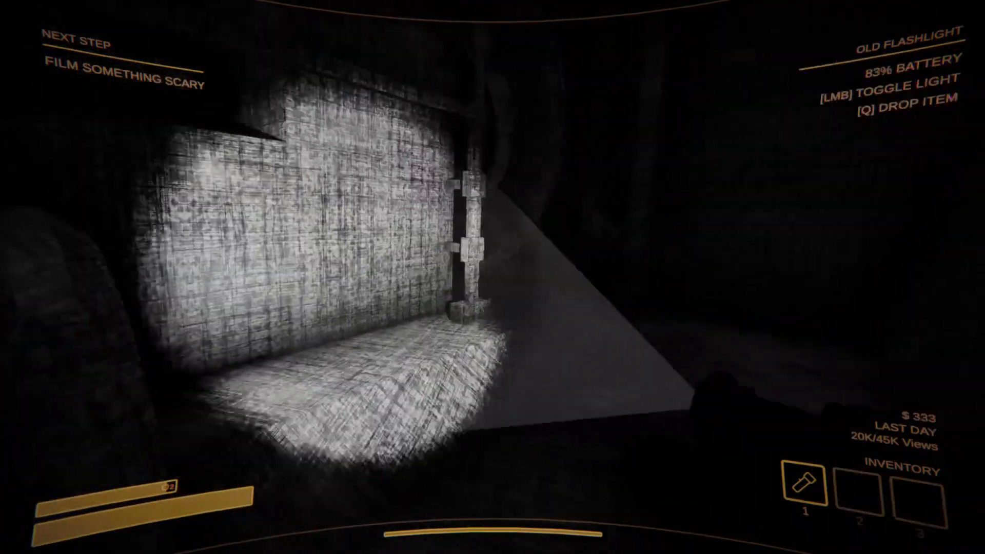
click(493, 277)
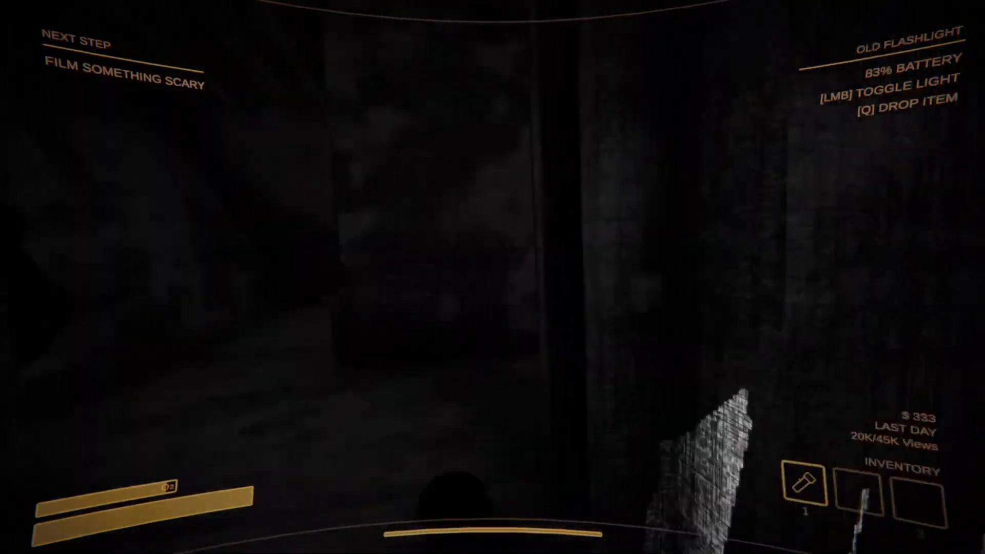
click(493, 277)
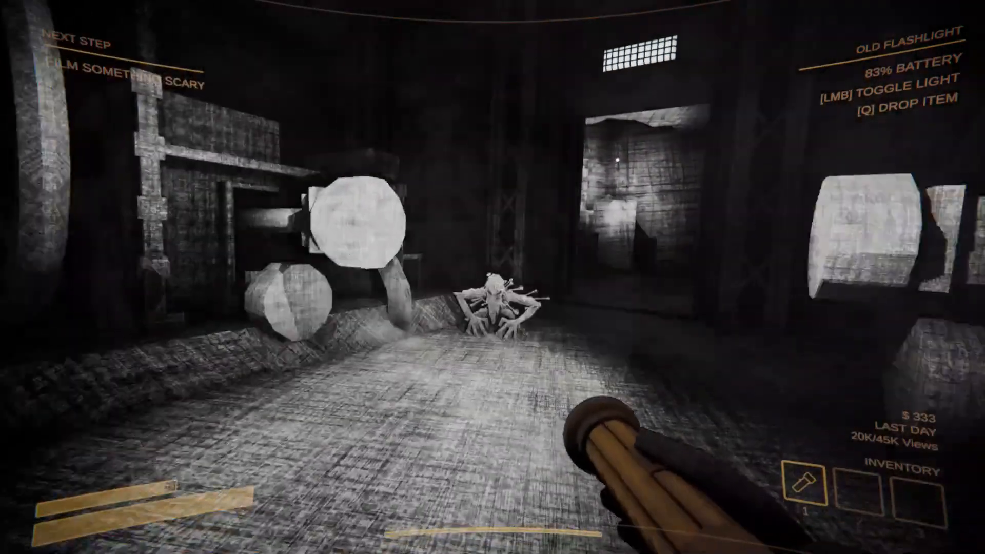
mouse_move(492, 277)
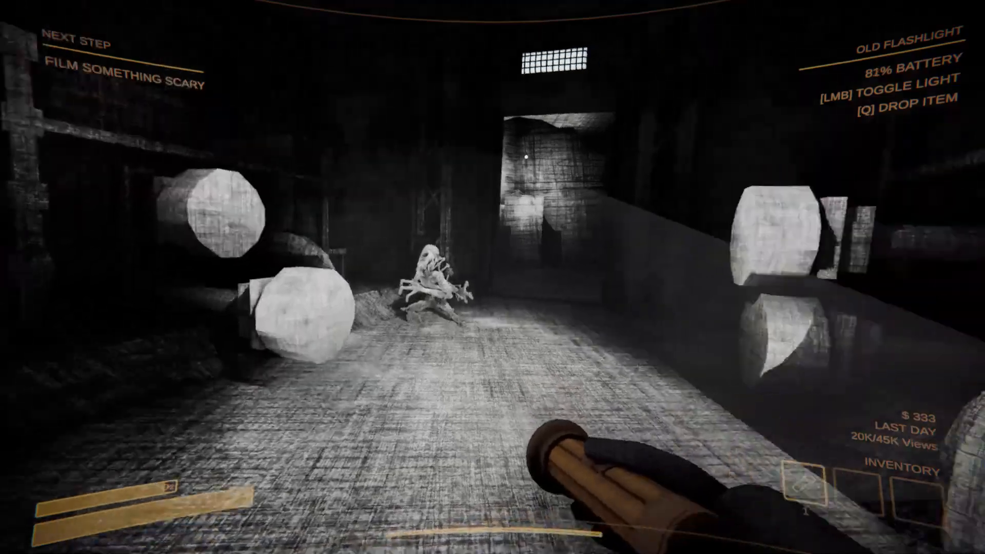
key(q)
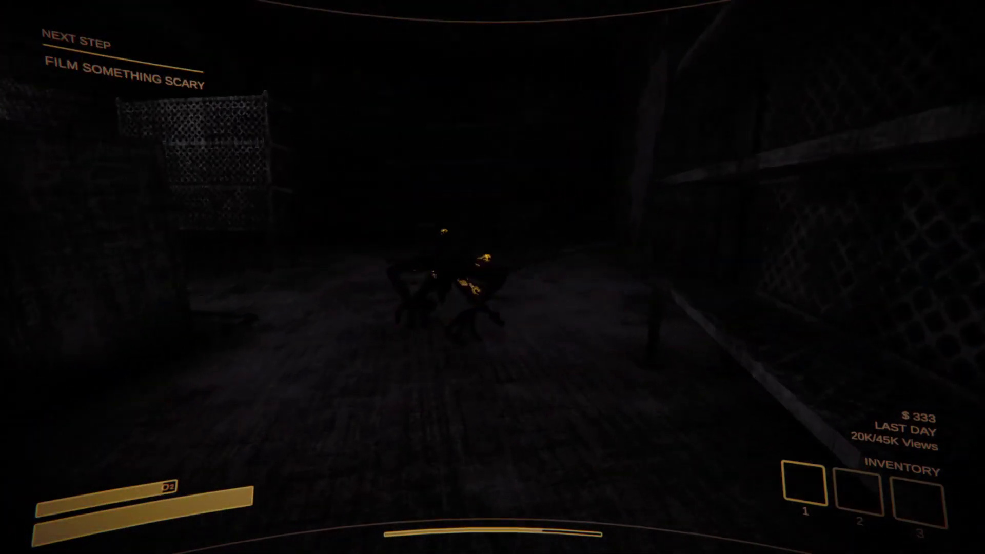
key(1)
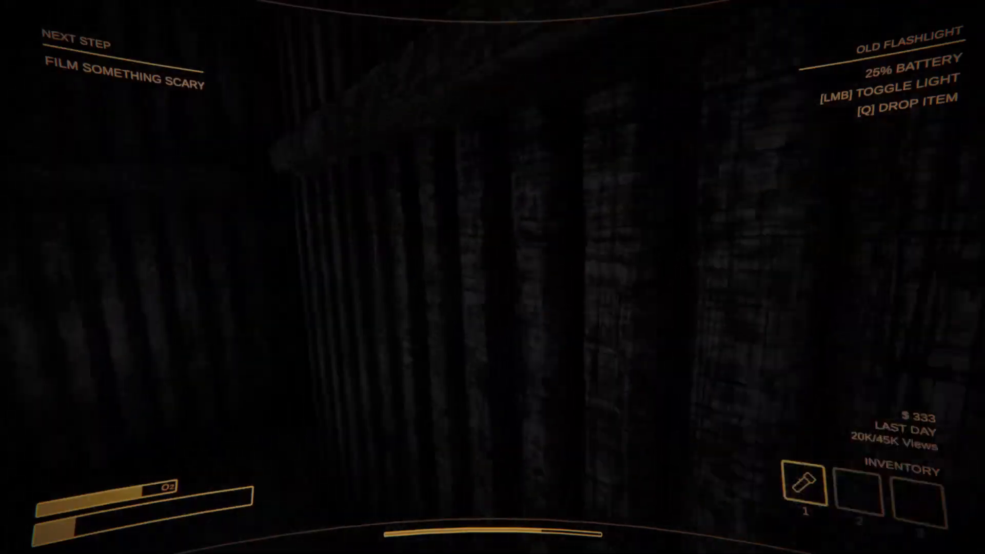
click(492, 277)
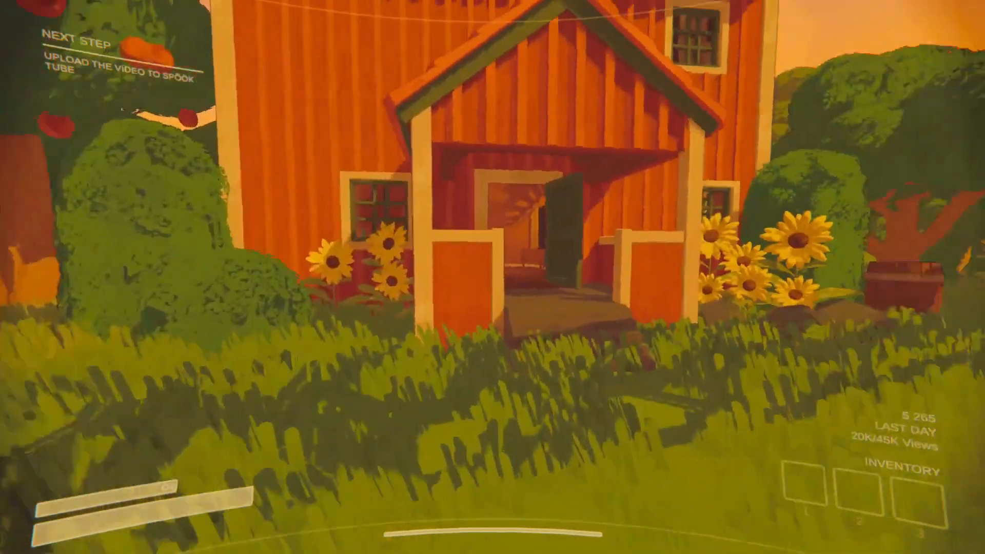
- Walk up through the front door of the red farmhouse with the footage
key(w)
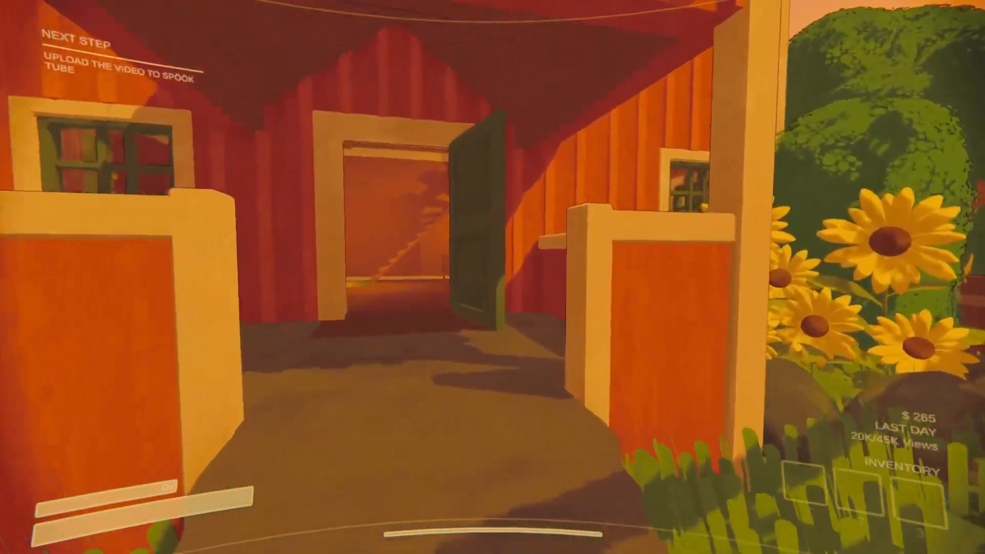
mouse_move(492, 277)
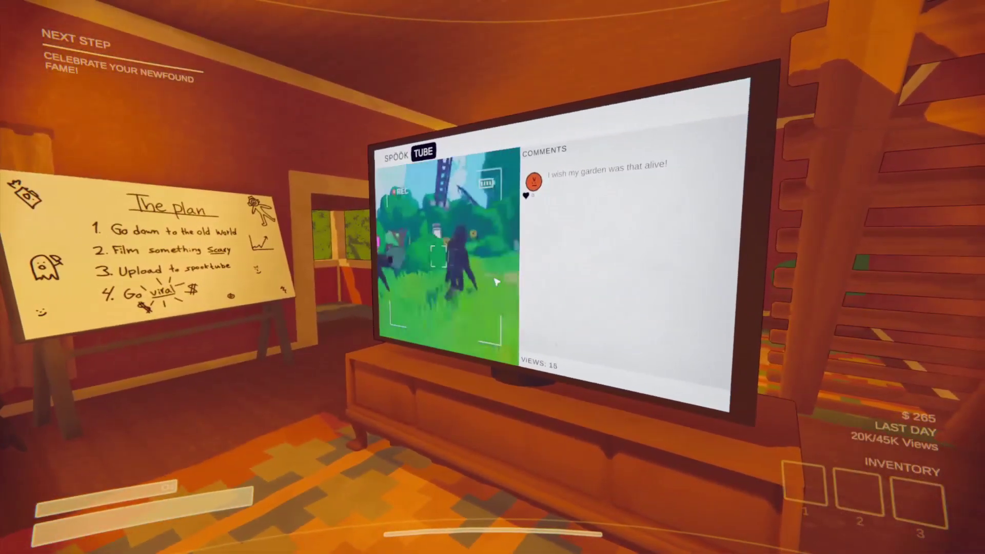
mouse_move(493, 276)
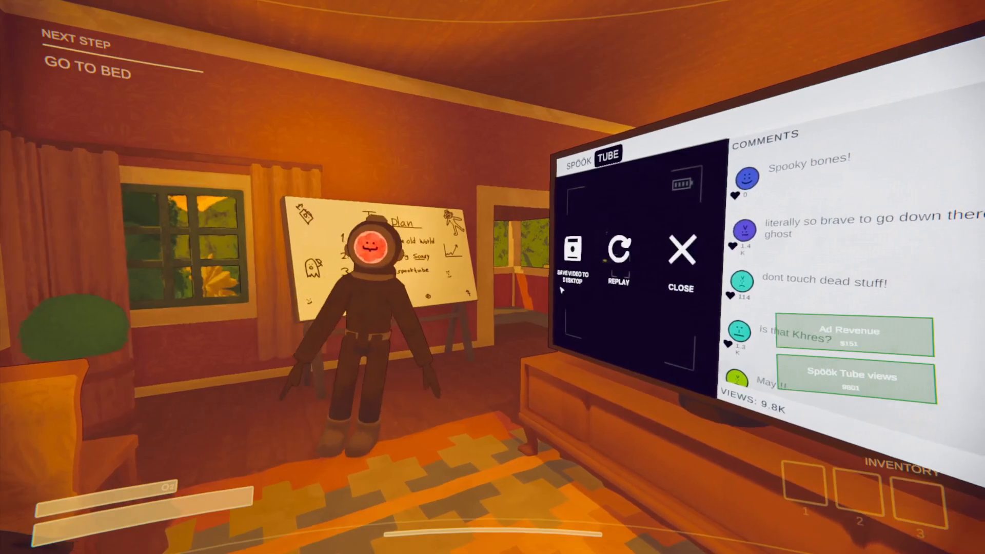
- Save the third uploaded SpöökTube video to the desktop as a webm file
click(570, 257)
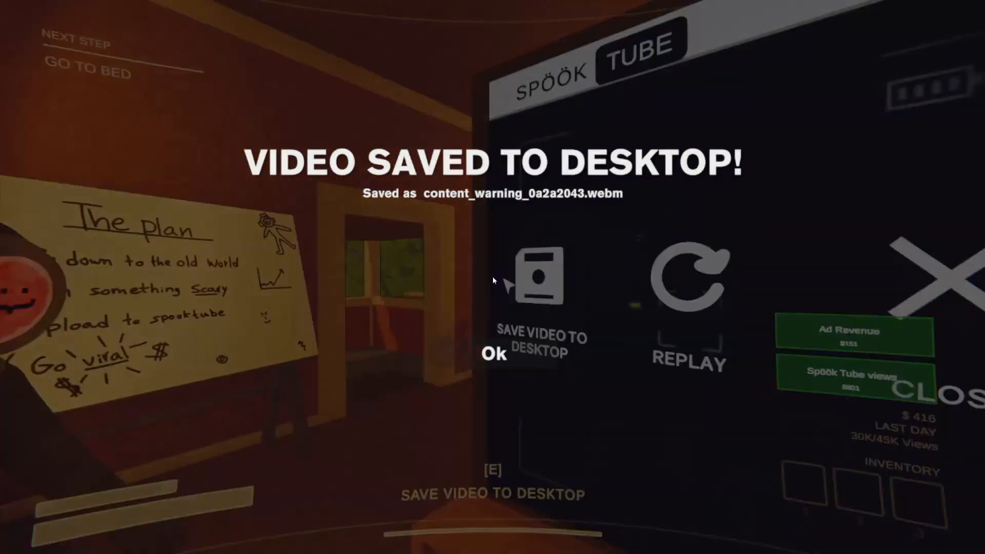
- Dismiss the Video Saved to Desktop message and turn toward the living-room couch
click(493, 354)
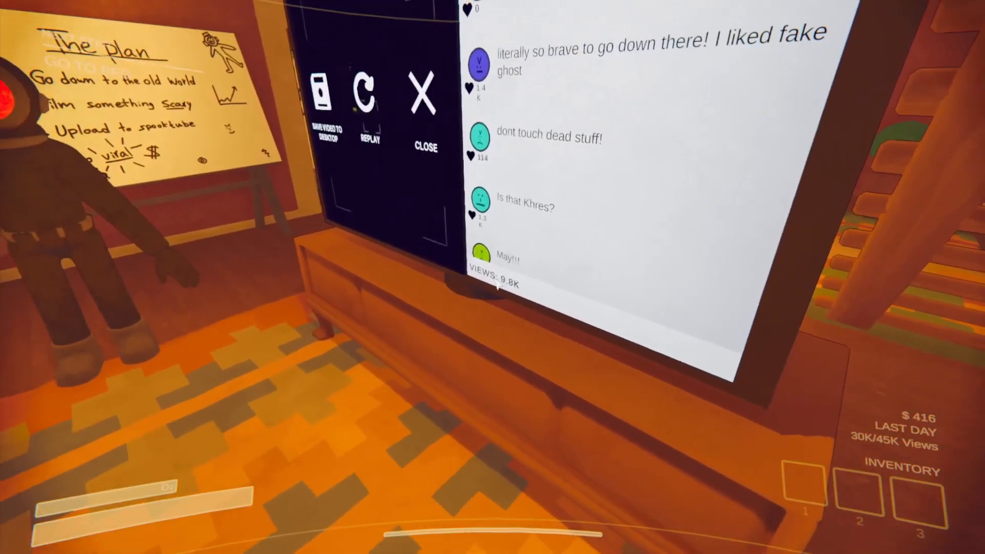
click(423, 92)
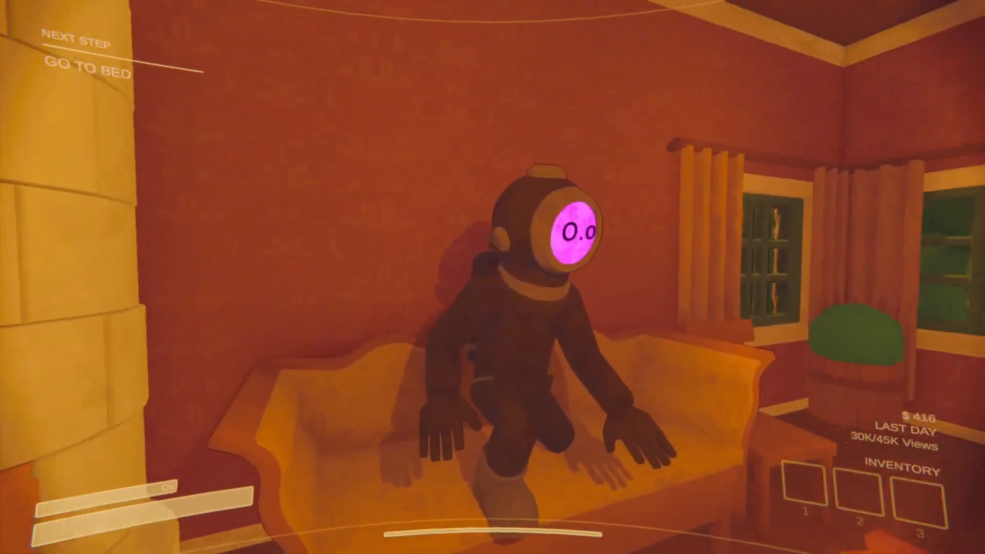